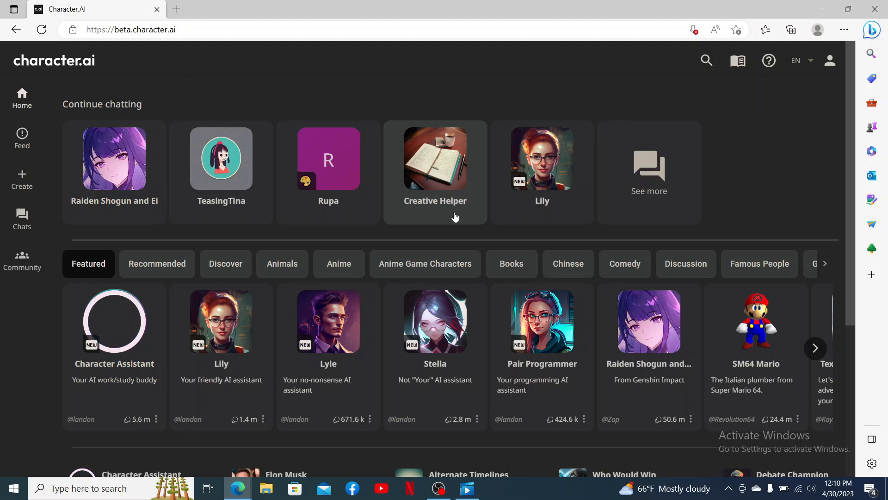
{"action": "mouse_move", "coordinate": [221, 348]}
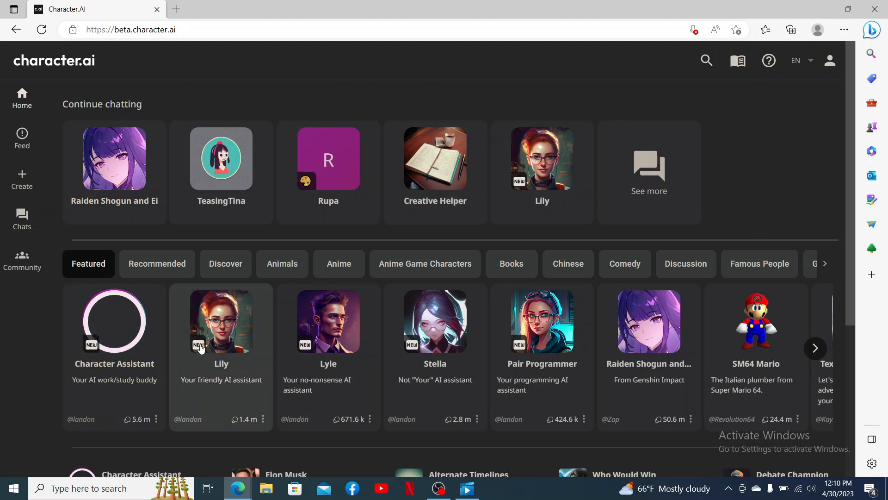
{"action": "mouse_move", "coordinate": [143, 32]}
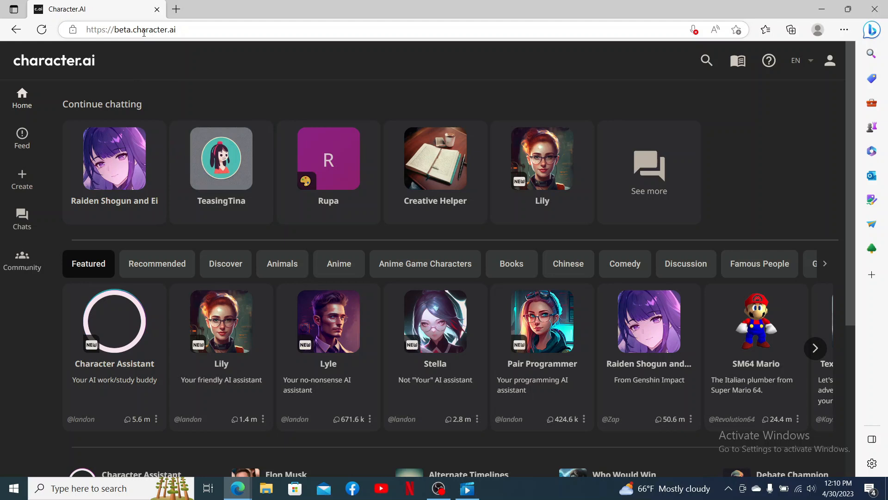
Show the Create a Character and Create a Room options from the sidebar Create menu.
{"action": "left_click", "coordinate": [144, 30]}
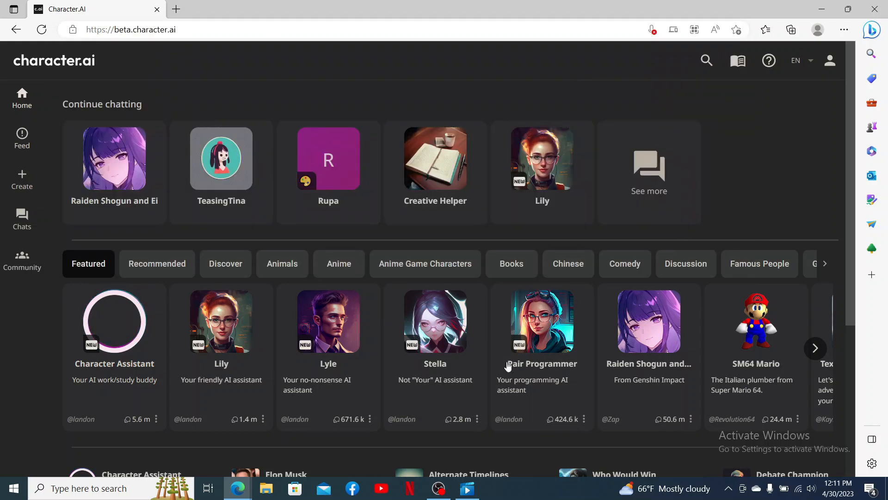
{"action": "mouse_move", "coordinate": [371, 237]}
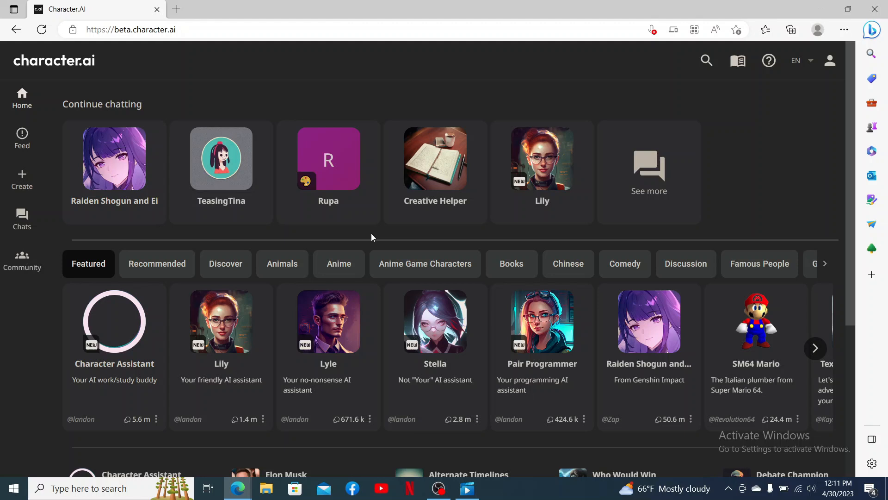
{"action": "mouse_move", "coordinate": [354, 263]}
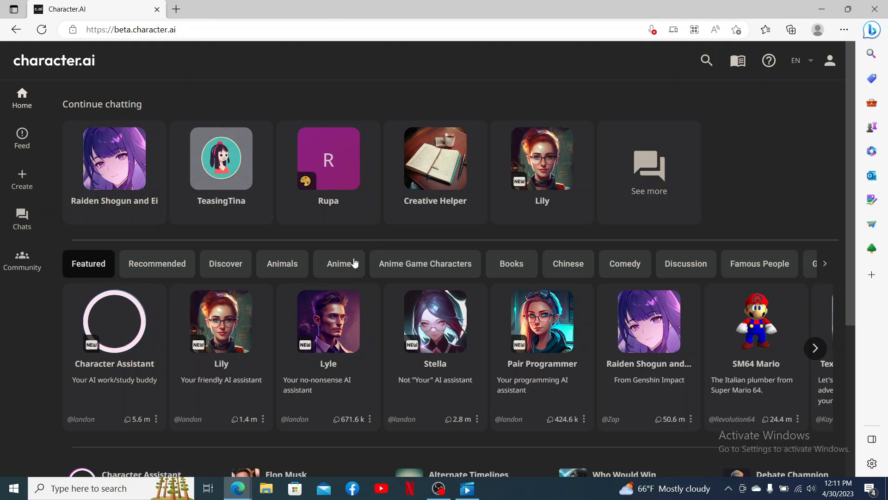
{"action": "mouse_move", "coordinate": [21, 179]}
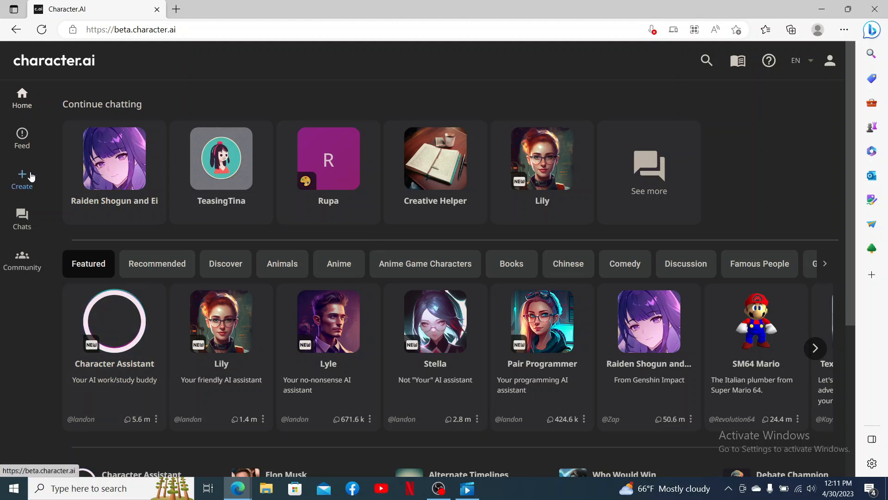
{"action": "left_click", "coordinate": [22, 179]}
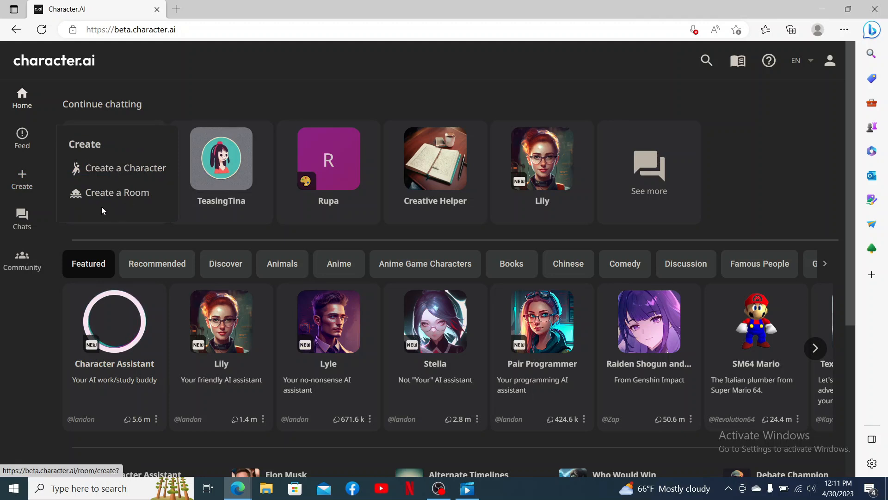
Create room 'bitcoin wallet' with Rupa, Creative Helper, Yae Miko, Stella and Lyle.
{"action": "left_click", "coordinate": [116, 192]}
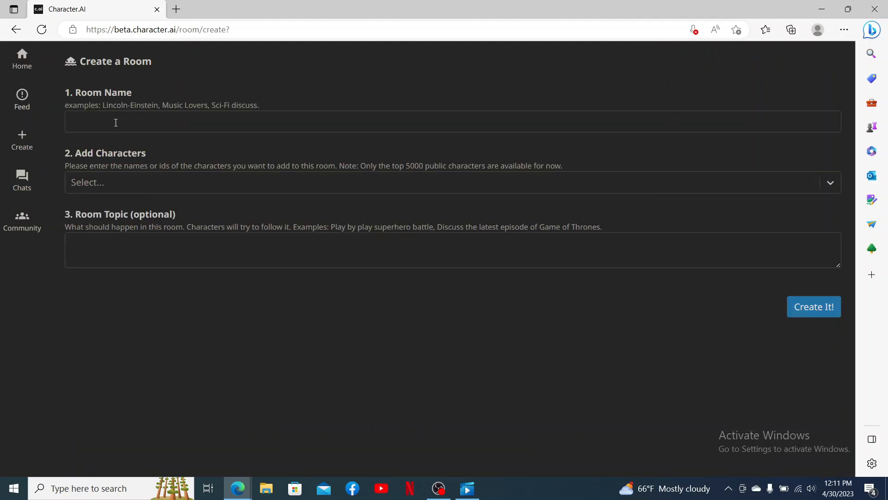
{"action": "left_click", "coordinate": [397, 121]}
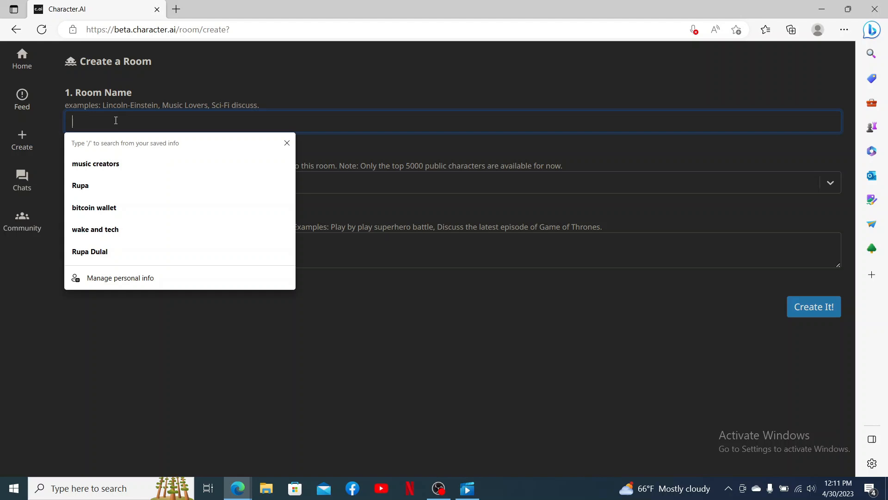
{"action": "left_click", "coordinate": [93, 207]}
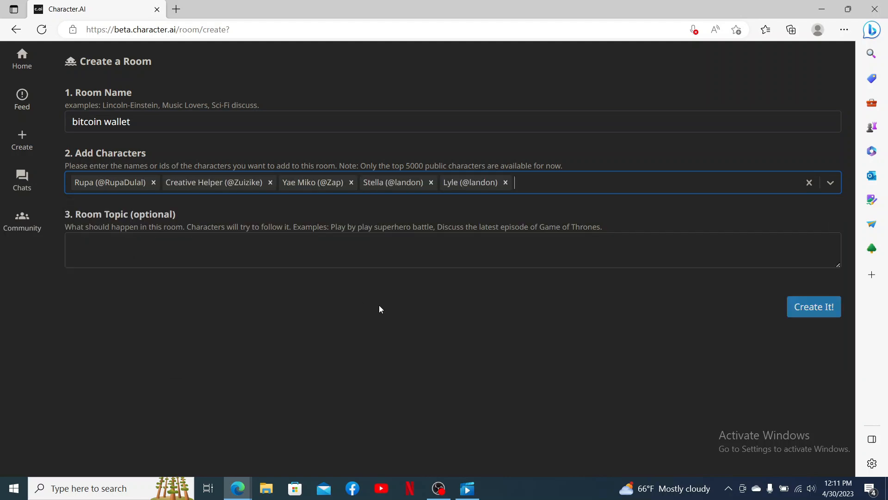
{"action": "mouse_move", "coordinate": [225, 333]}
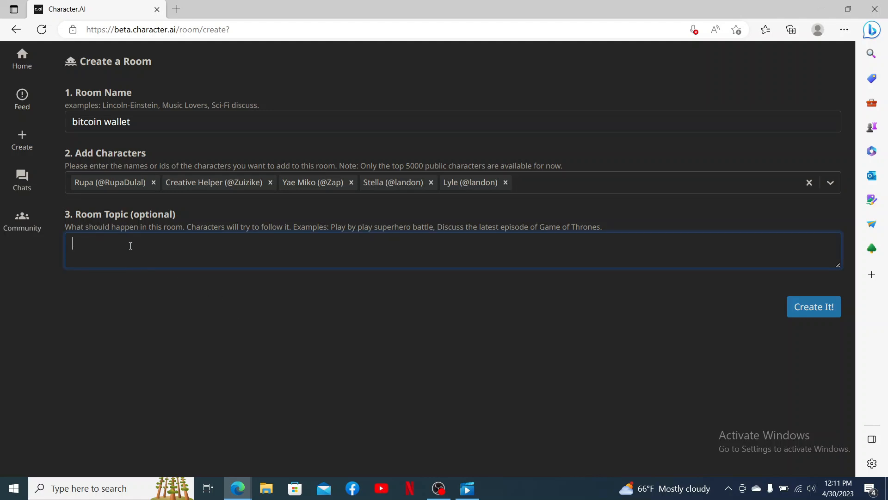
{"action": "mouse_move", "coordinate": [856, 329]}
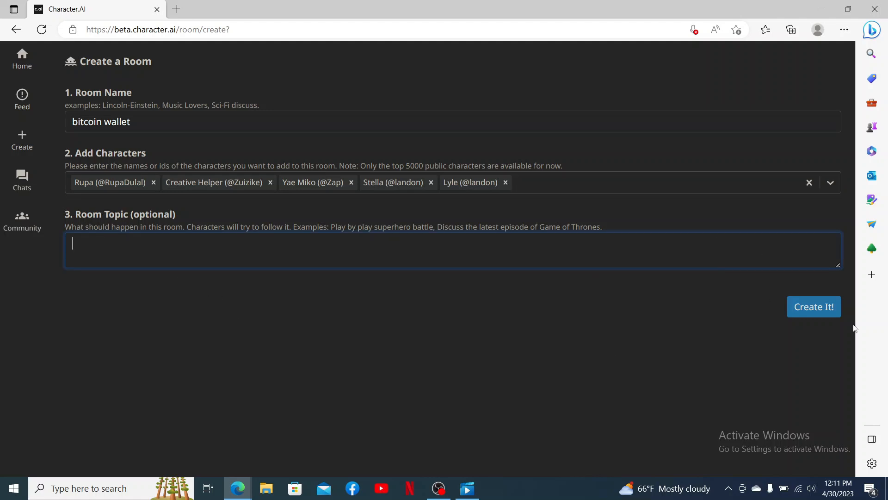
{"action": "mouse_move", "coordinate": [802, 322]}
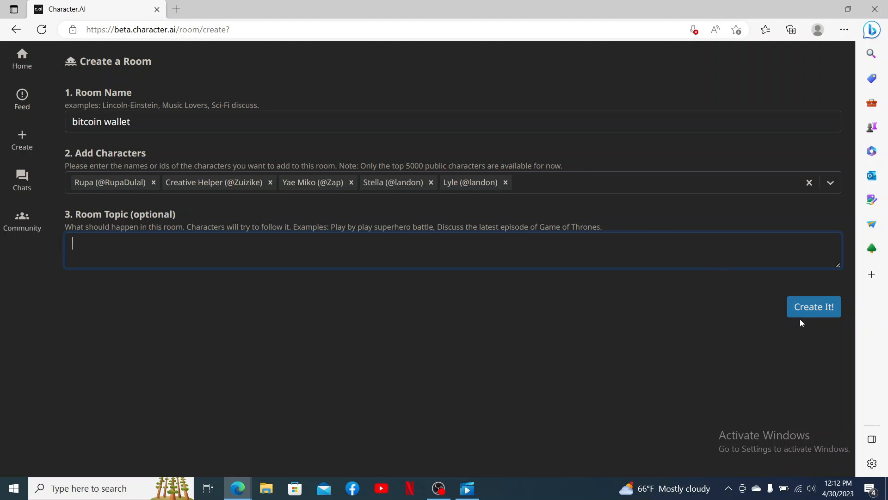
{"action": "left_click", "coordinate": [812, 307]}
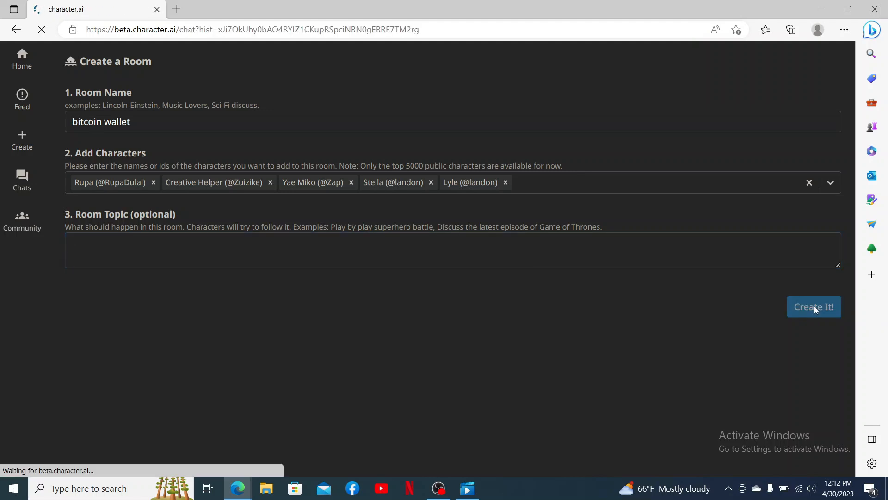
Load the 'bitcoin wallet' group chat until Creative Helper and Stella post greetings.
{"action": "left_click", "coordinate": [813, 306]}
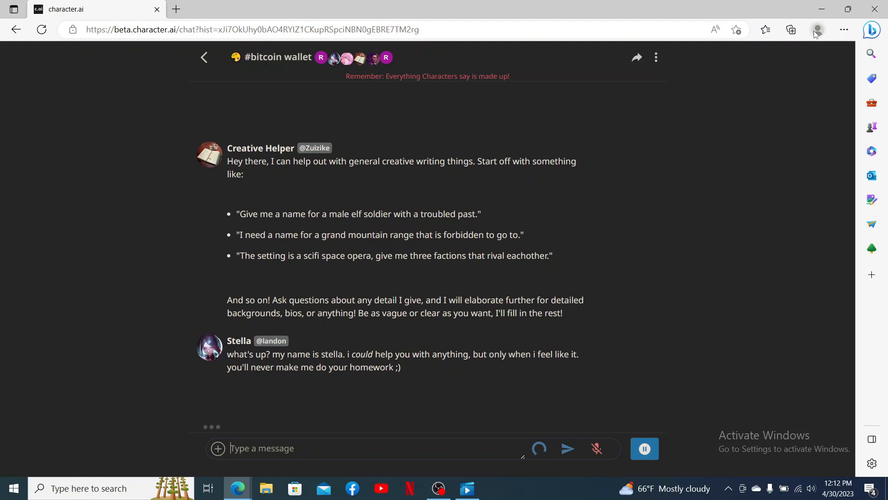
{"action": "mouse_move", "coordinate": [822, 12]}
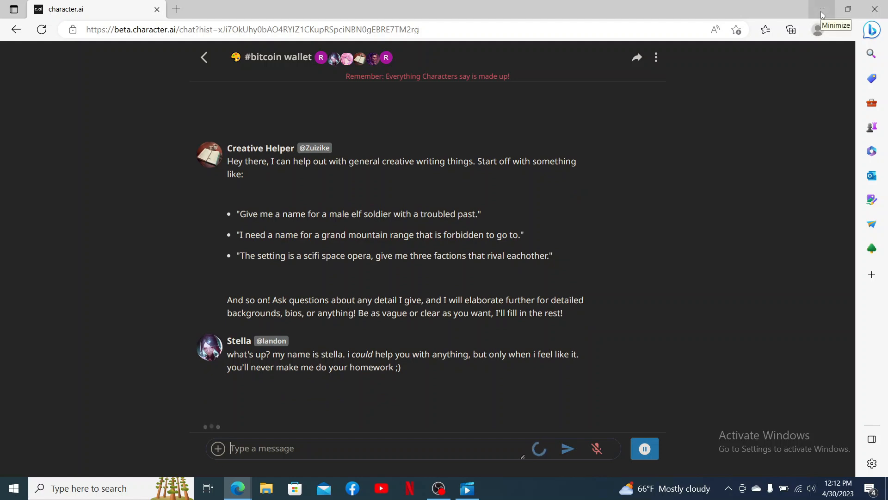